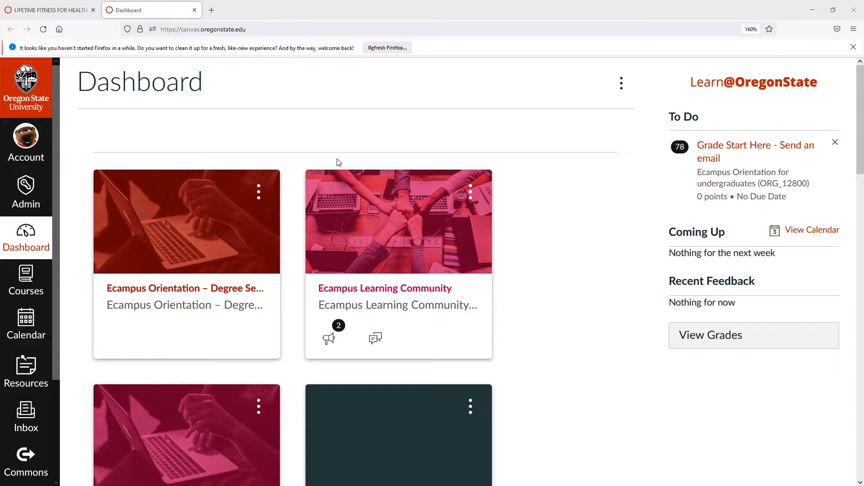
Open the Ecampus Orientation course card's options, view its reordering options, then close them
click(258, 191)
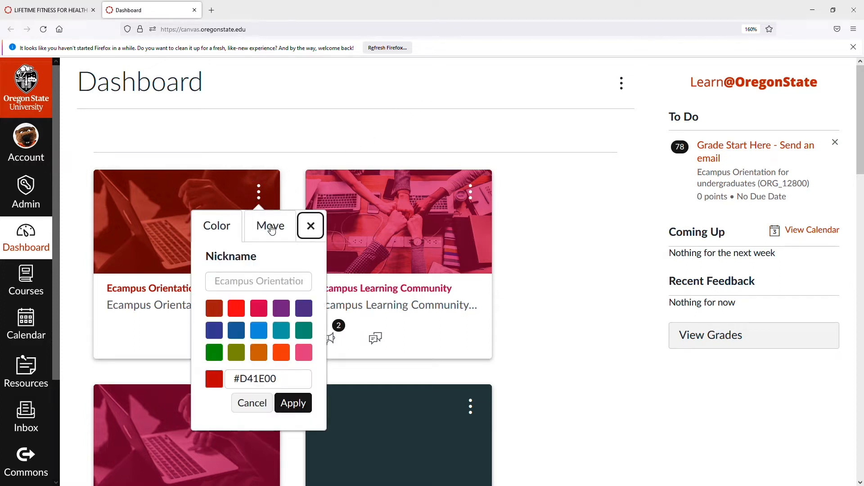
click(270, 226)
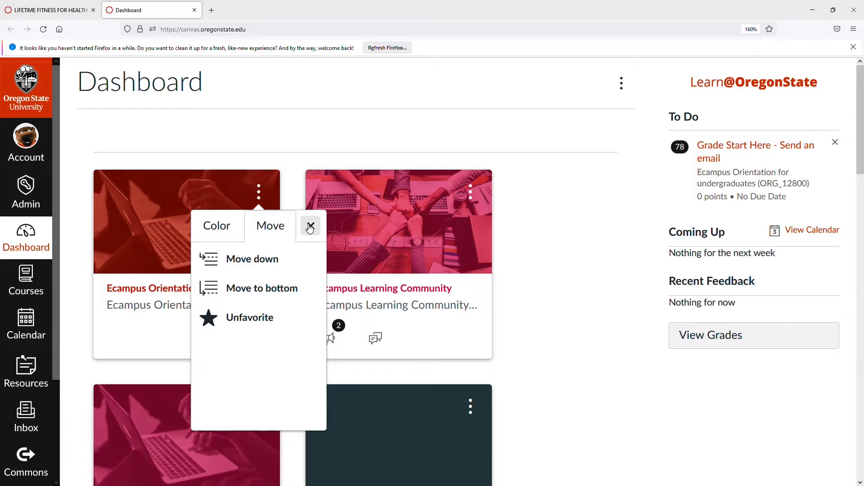
click(310, 229)
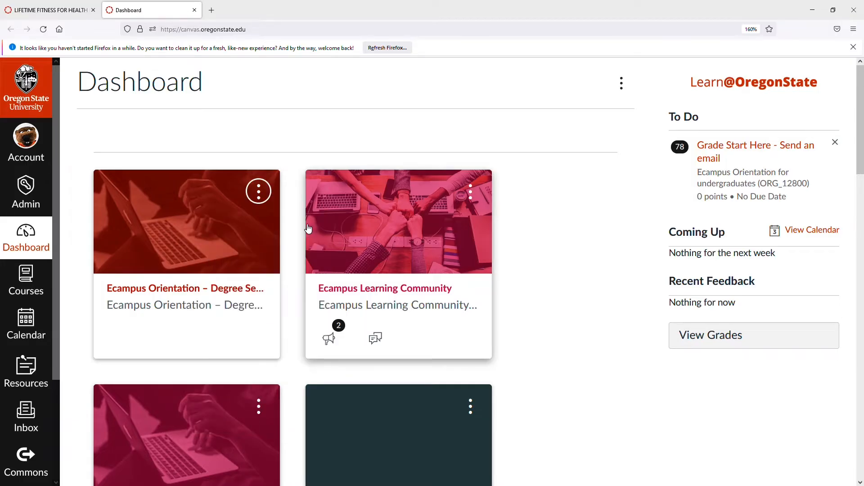
mouse_move(222, 291)
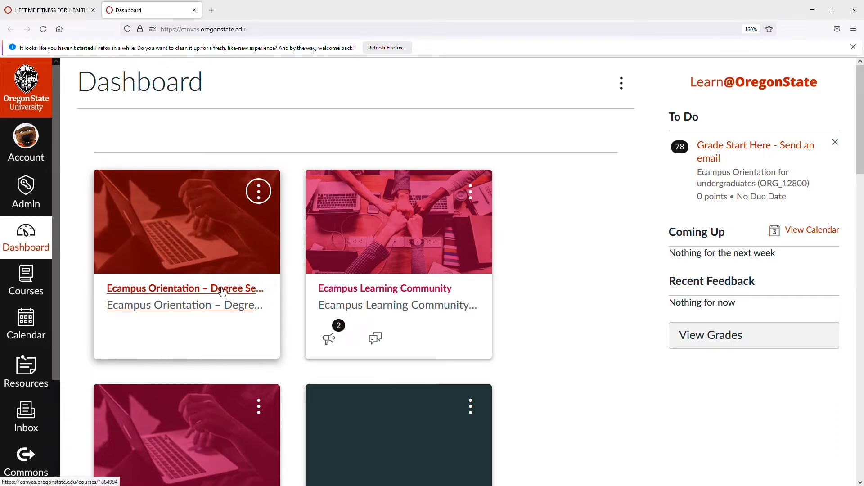
mouse_move(220, 291)
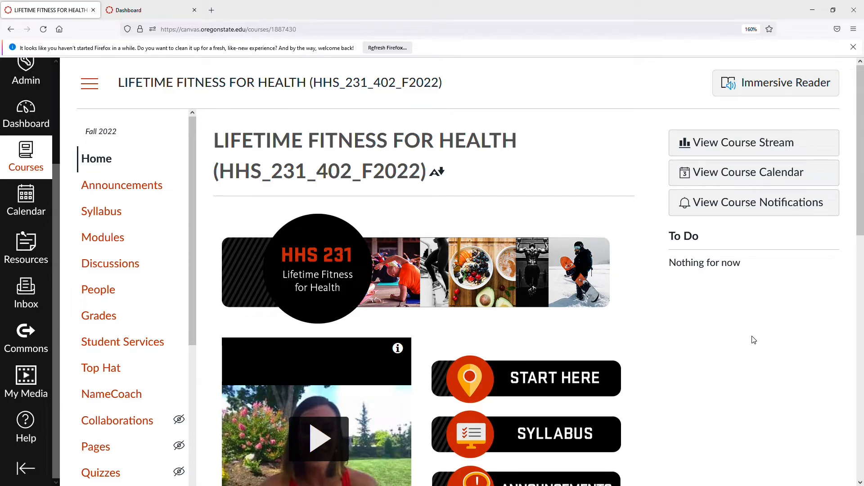
Scroll the Lifetime Fitness for Health home page down to the Jump to a Module buttons
scroll(down, 3)
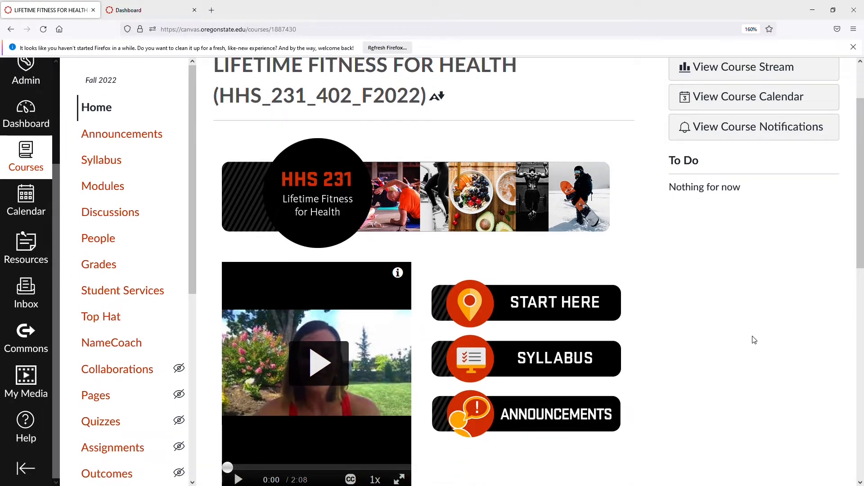
mouse_move(614, 403)
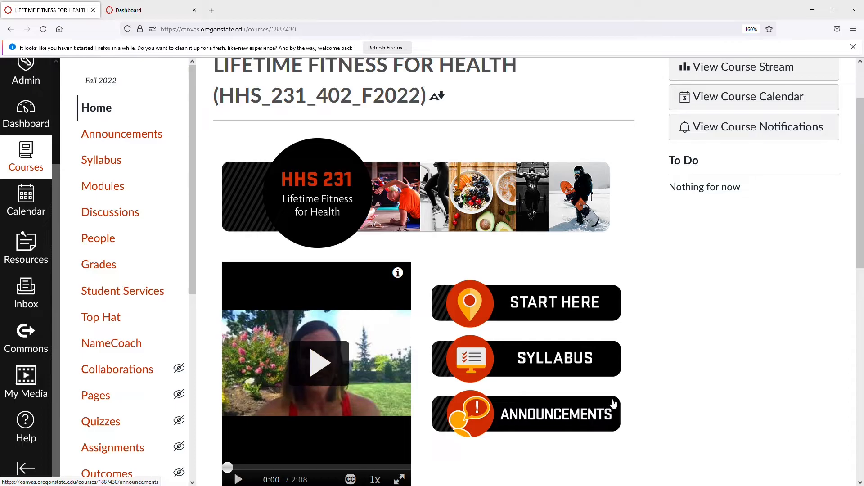
scroll(down, 3)
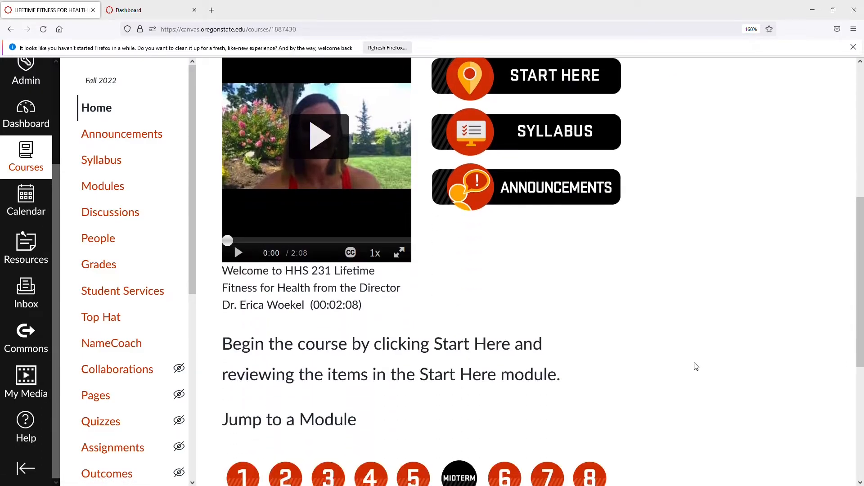
scroll(down, 3)
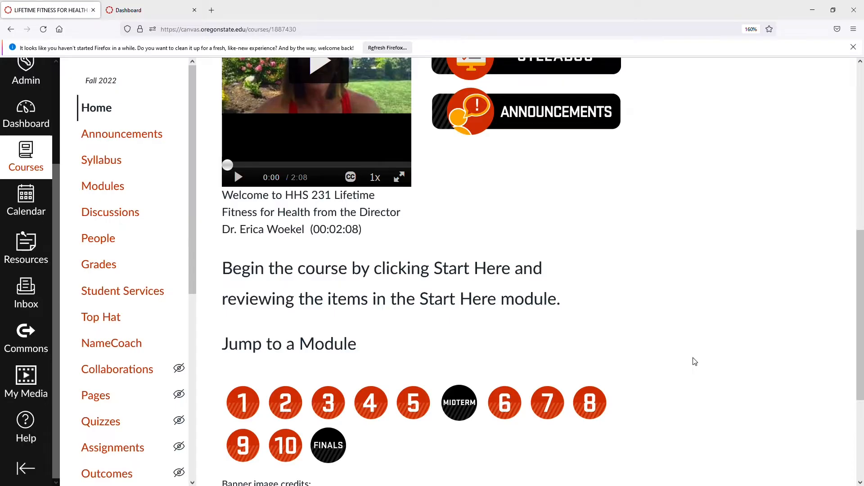
mouse_move(334, 336)
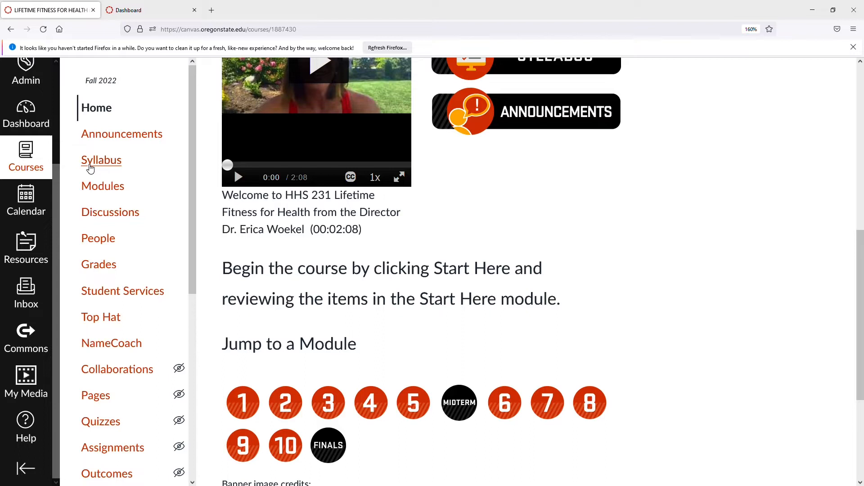
mouse_move(103, 186)
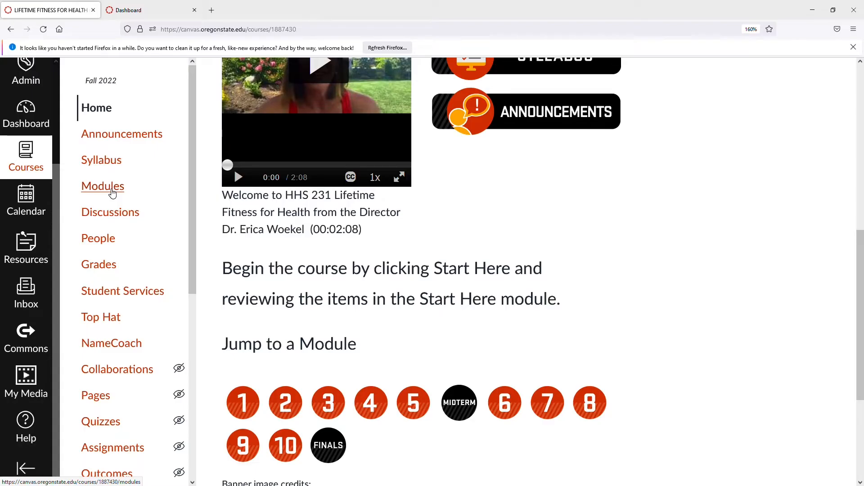
Show the course's Modules list and select Module 1 - Overview
click(103, 186)
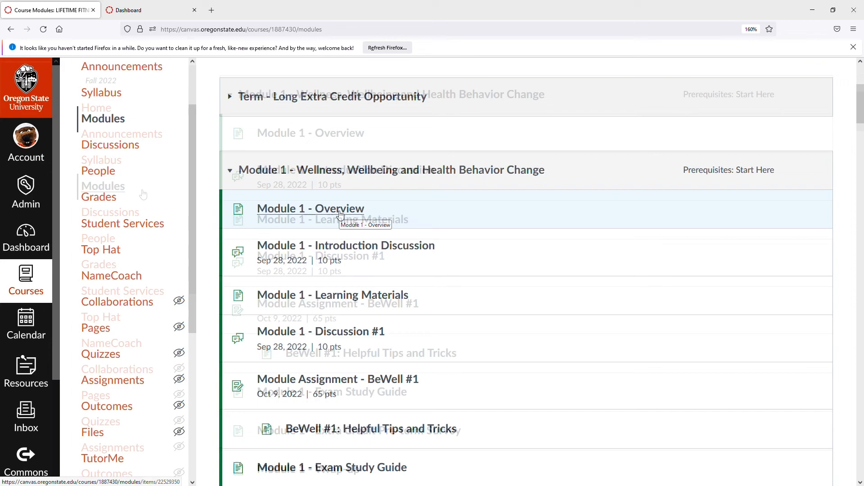
click(310, 208)
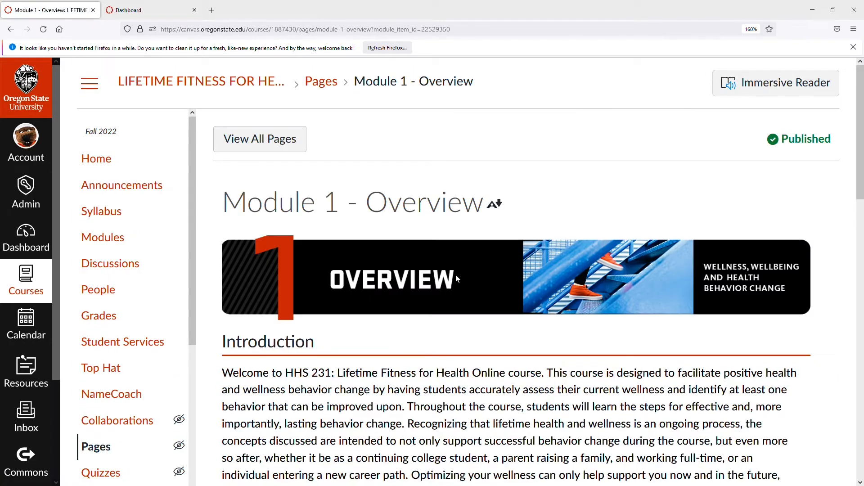
Scroll Module 1 - Overview down to its learning outcomes and Task List
scroll(down, 3)
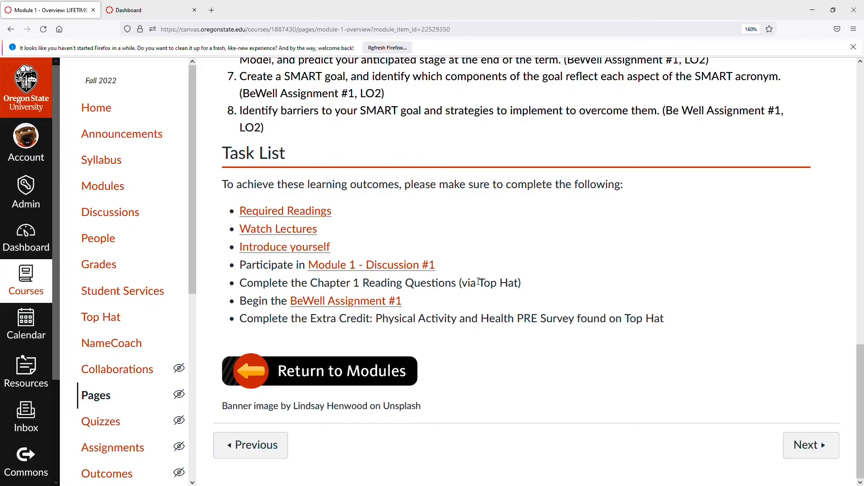
mouse_move(255, 419)
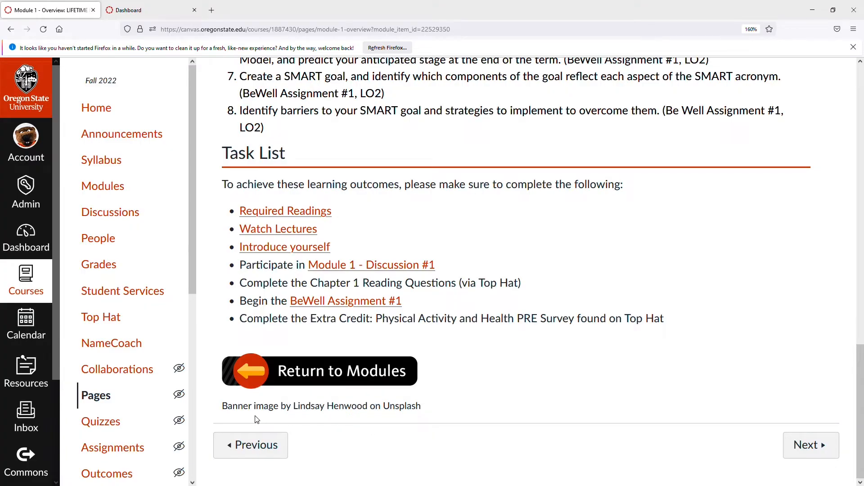
mouse_move(602, 371)
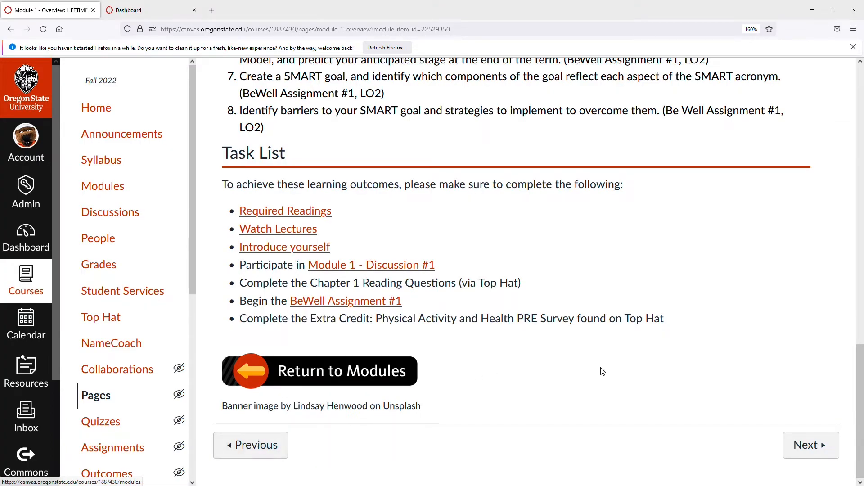
mouse_move(837, 433)
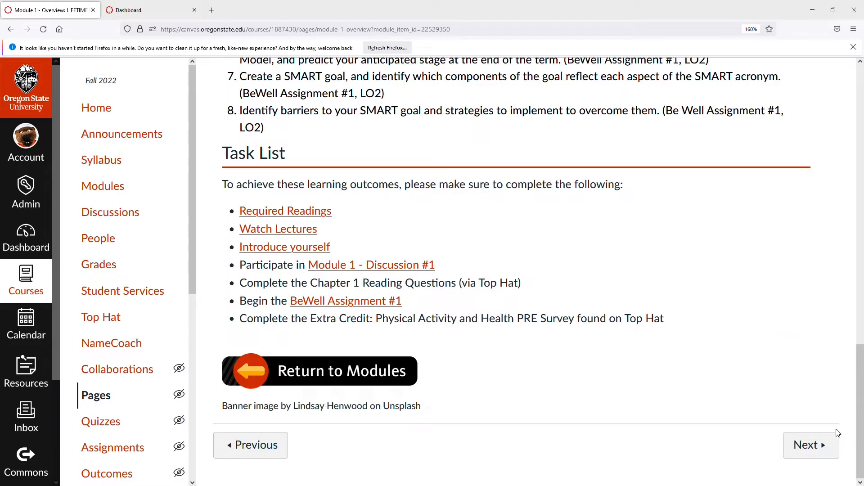
mouse_move(26, 419)
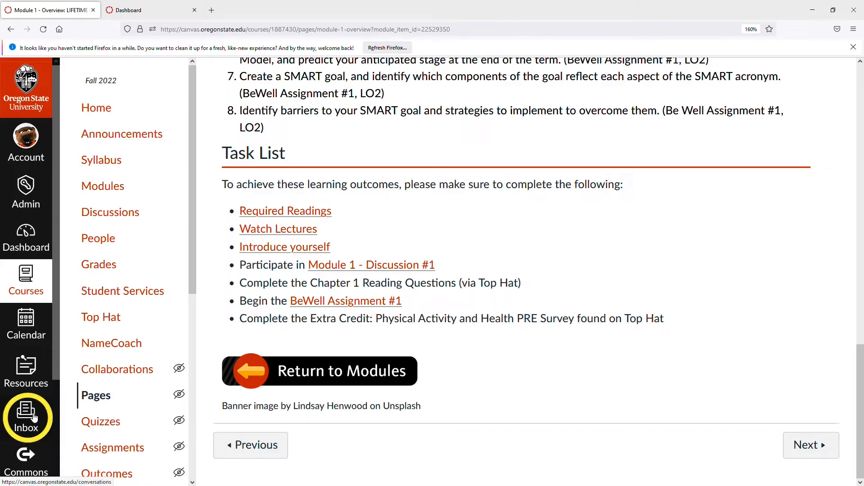
mouse_move(26, 417)
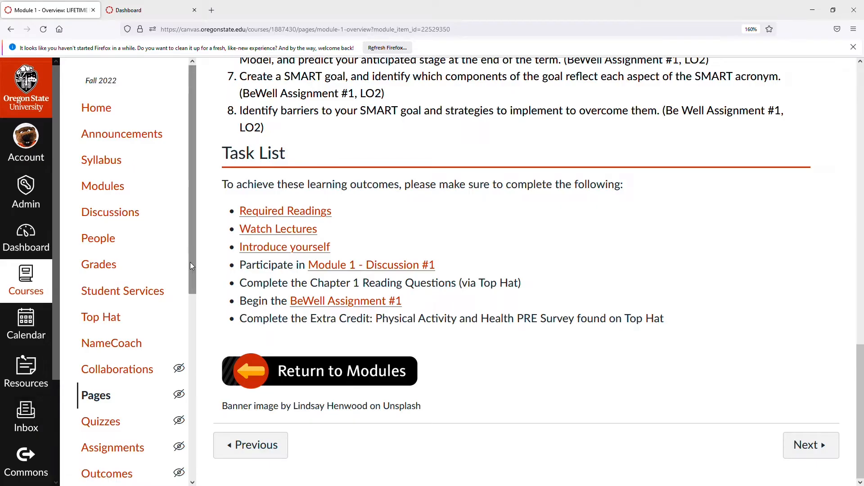
mouse_move(101, 160)
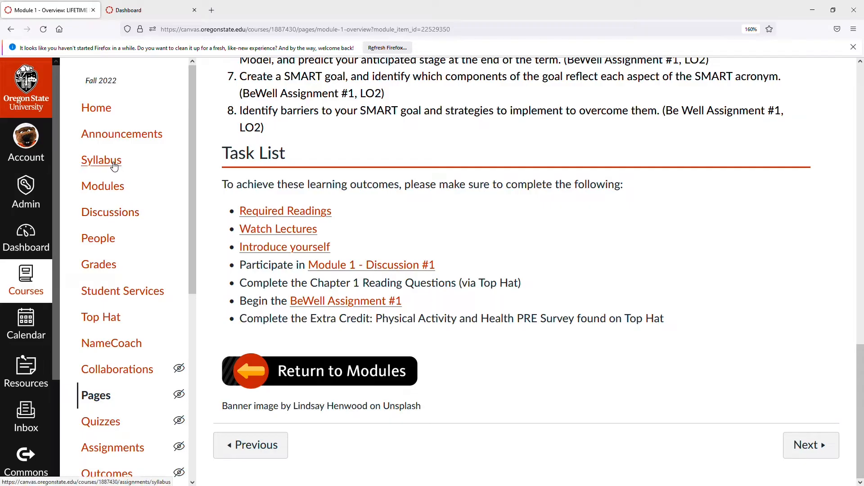
Preview and scroll through the course syllabus PDF, then return to the course Home page
click(102, 159)
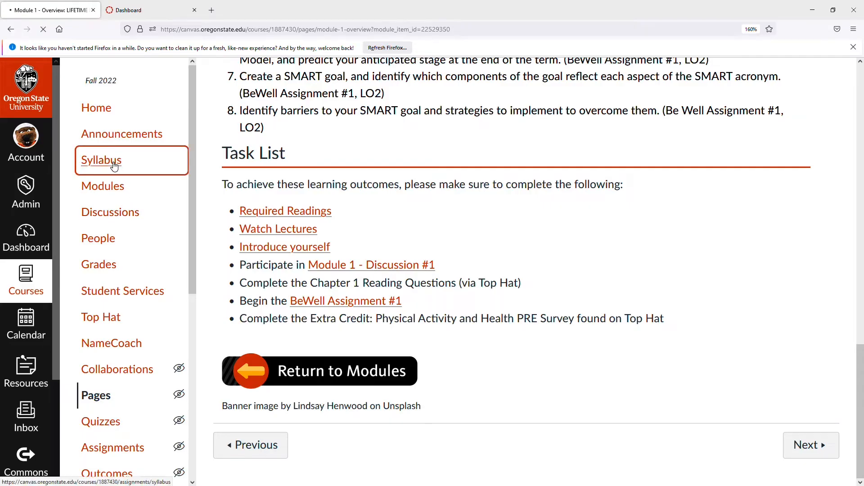
click(101, 160)
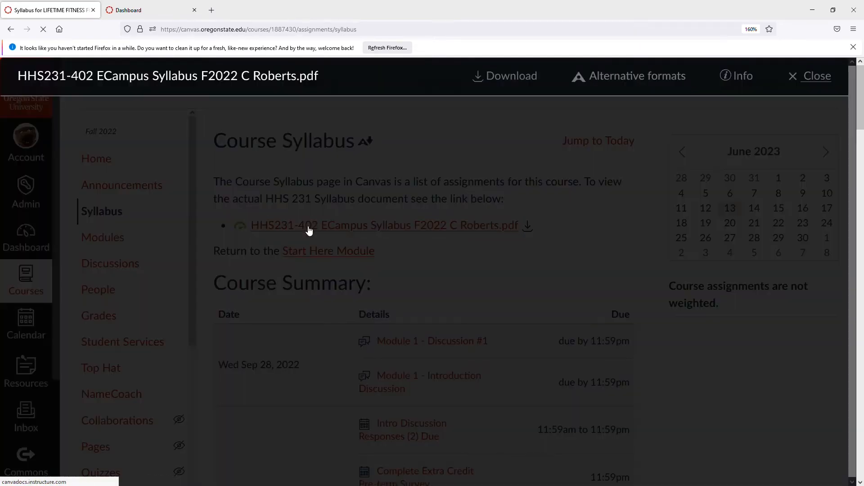
click(382, 225)
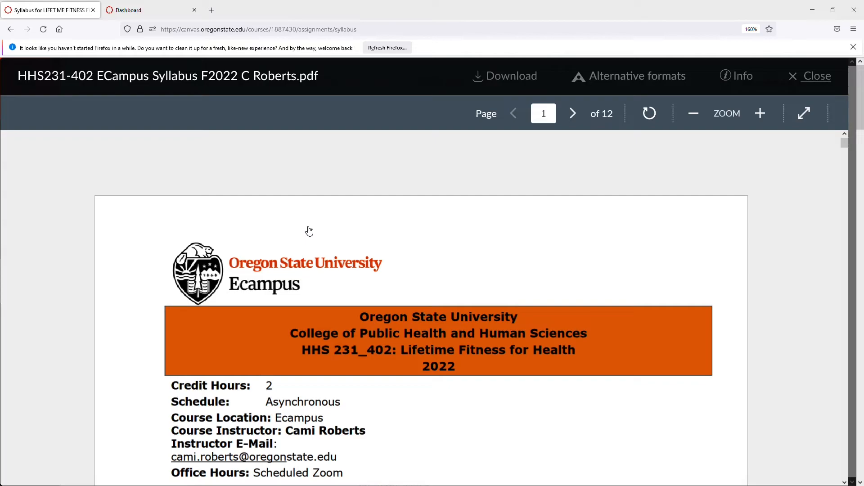
scroll(down, 3)
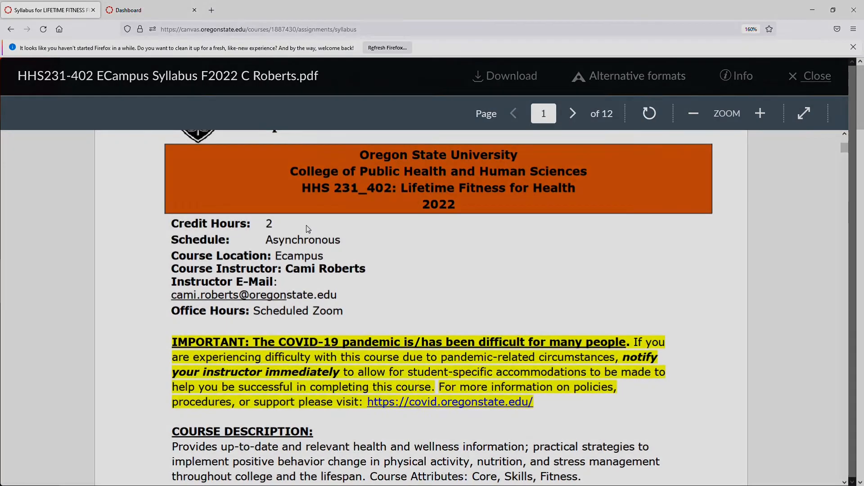
click(815, 75)
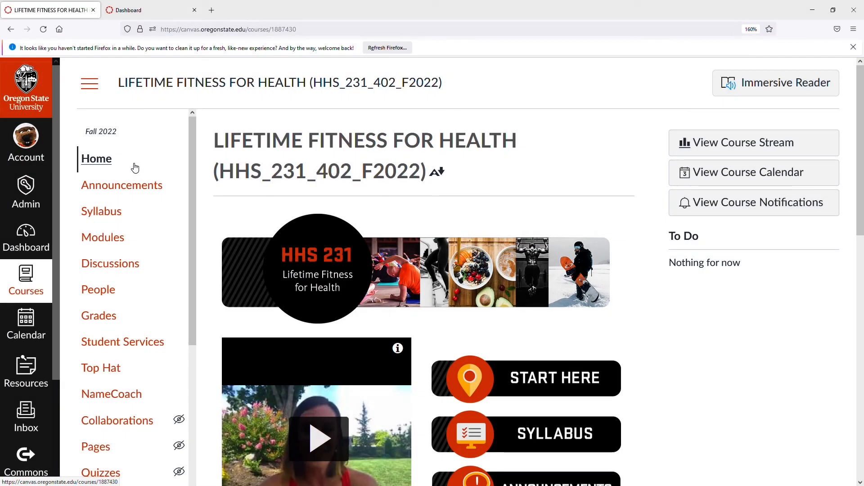
mouse_move(101, 211)
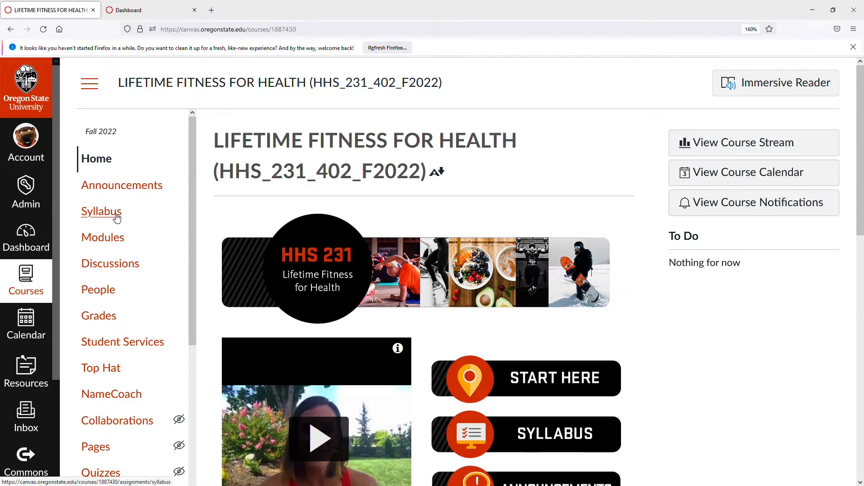
mouse_move(775, 82)
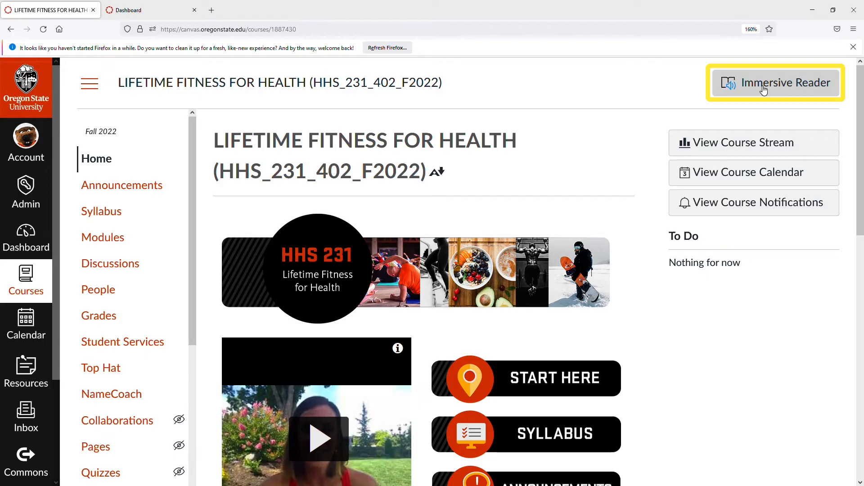
scroll(down, 3)
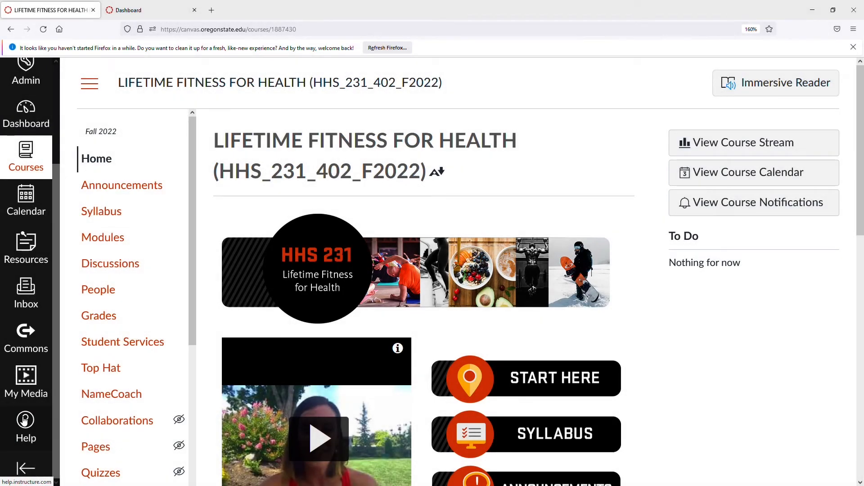
scroll(down, 3)
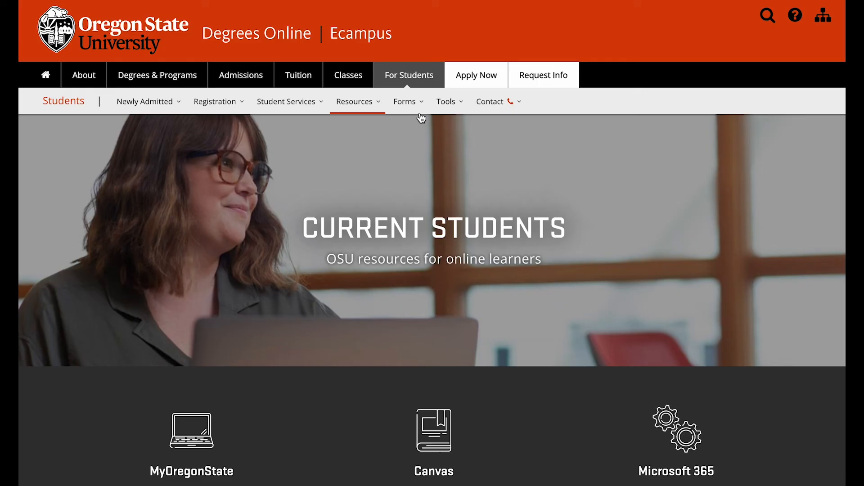
Go from Ecampus's Technical Help page to the OSU IS Helpdesks Service Desk portal
scroll(down, 3)
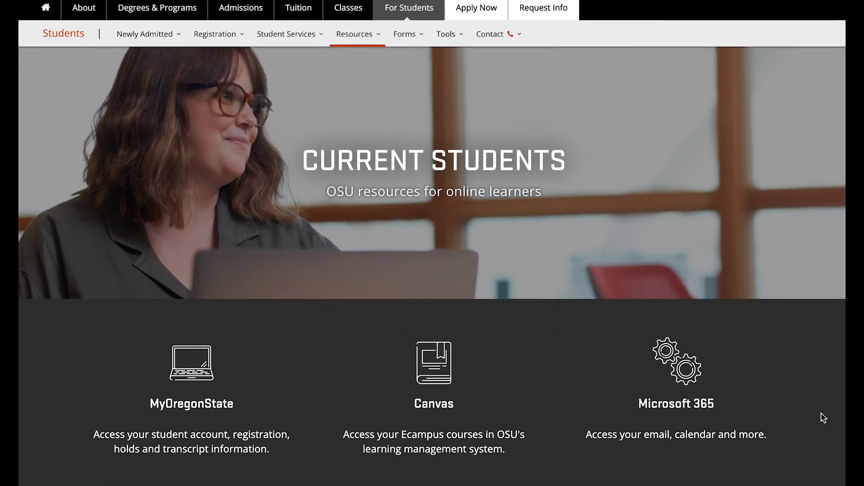
scroll(down, 3)
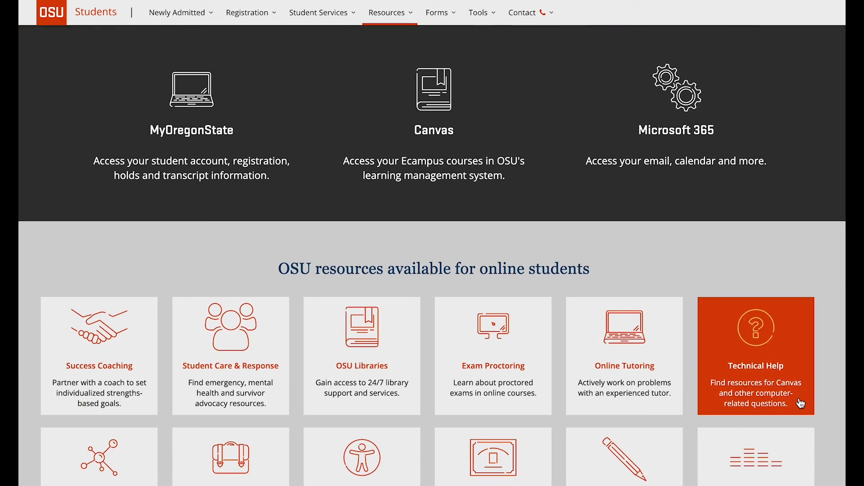
click(756, 355)
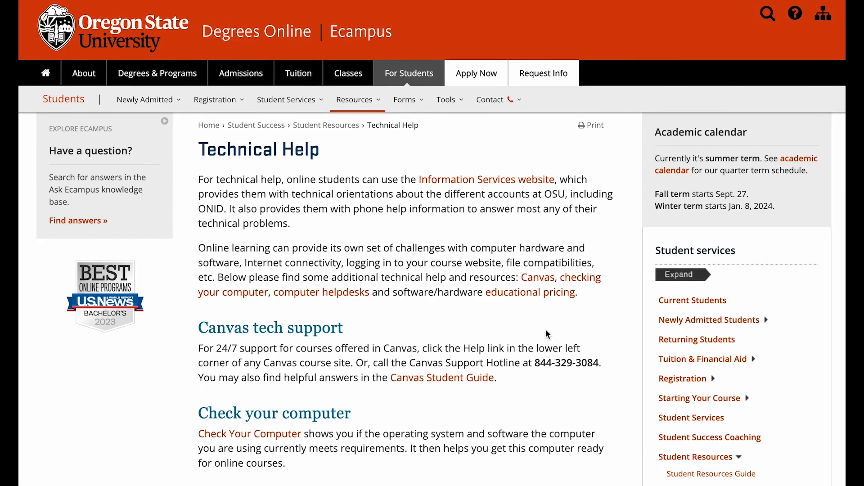
scroll(down, 3)
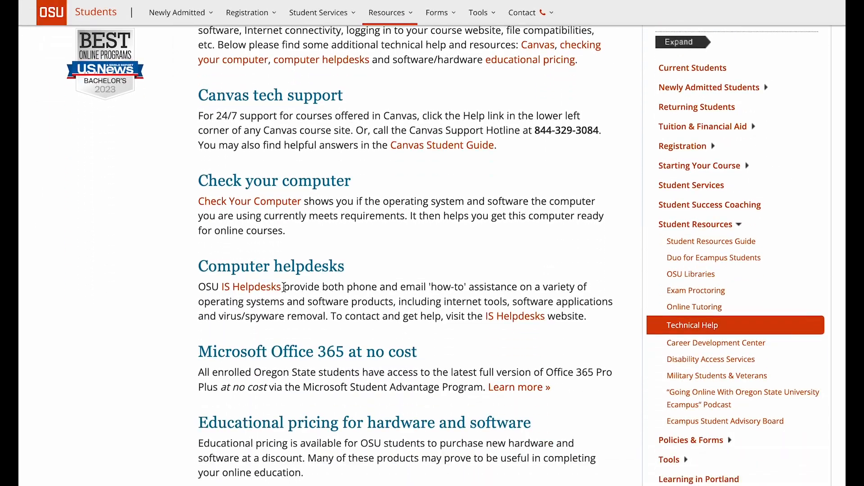
click(251, 286)
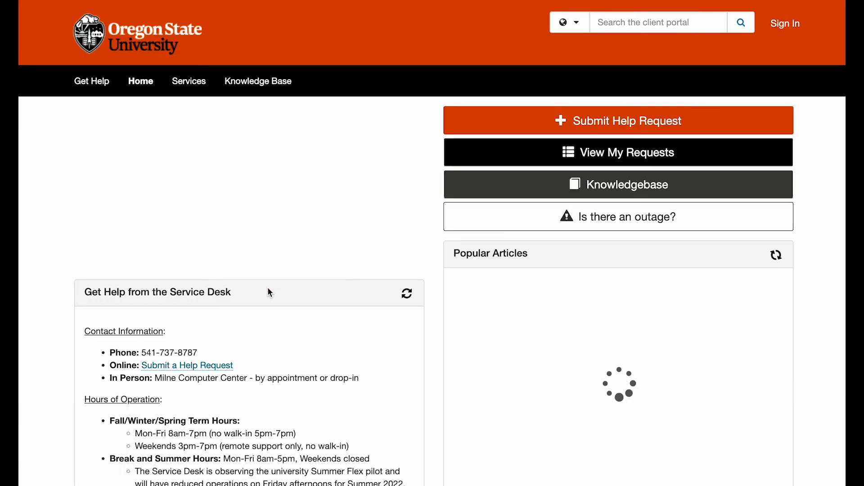